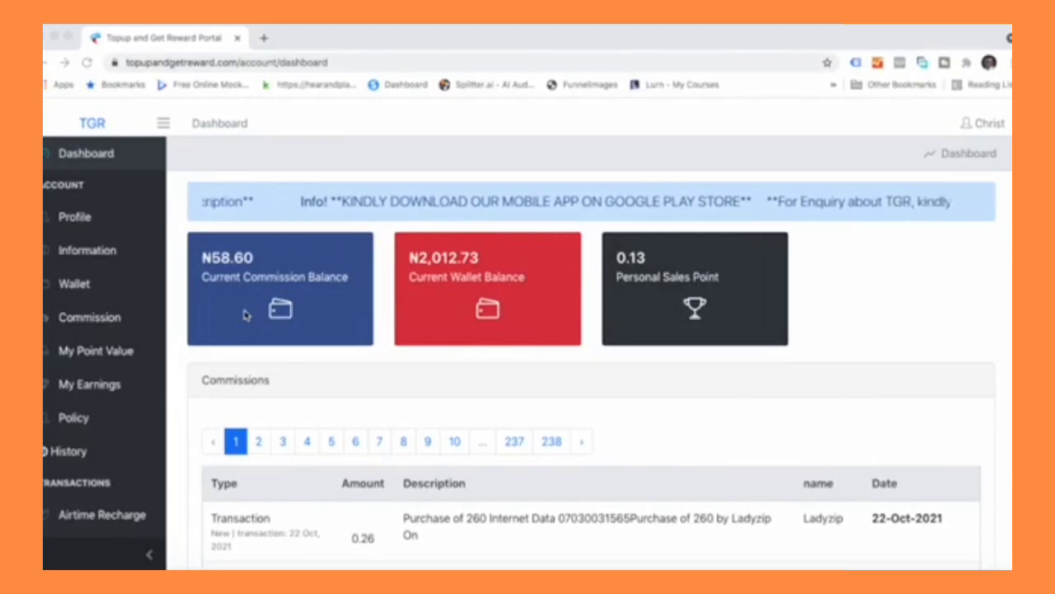
{"action": "mouse_move", "coordinate": [221, 303]}
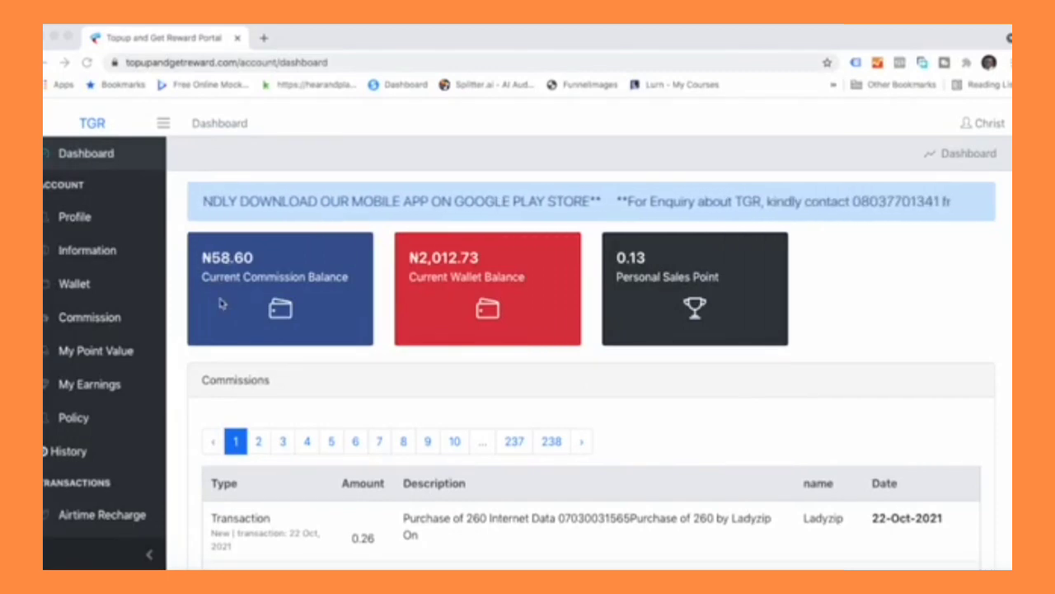
{"action": "mouse_move", "coordinate": [455, 300]}
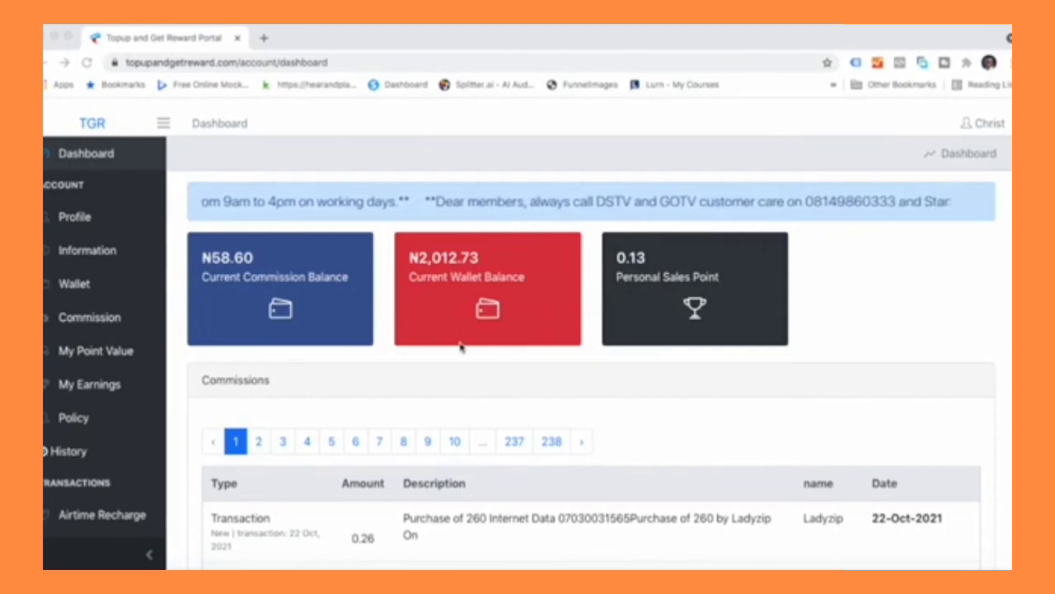
{"action": "mouse_move", "coordinate": [458, 366]}
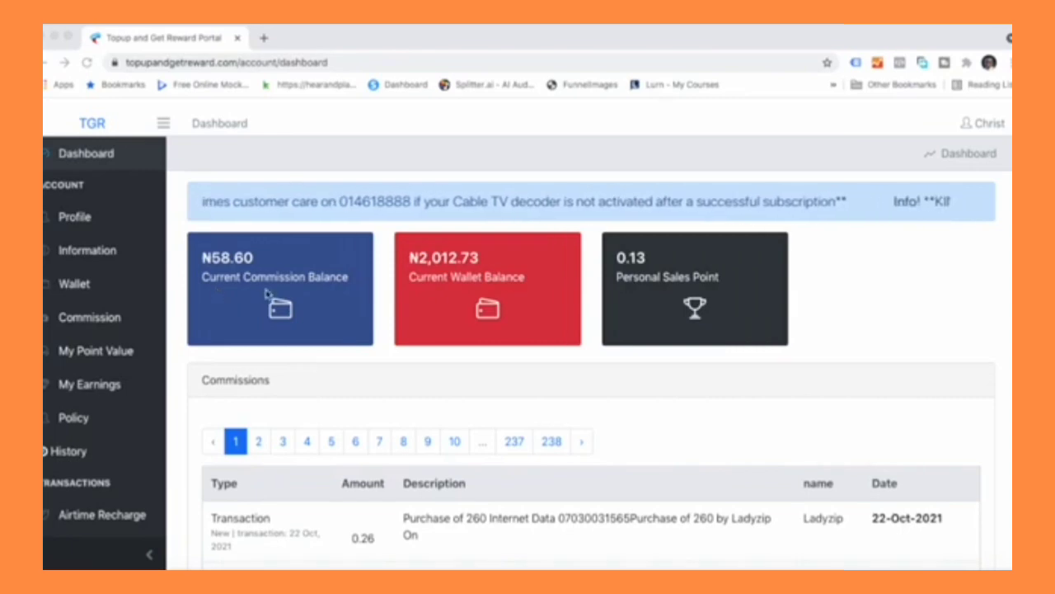
{"action": "mouse_move", "coordinate": [432, 315]}
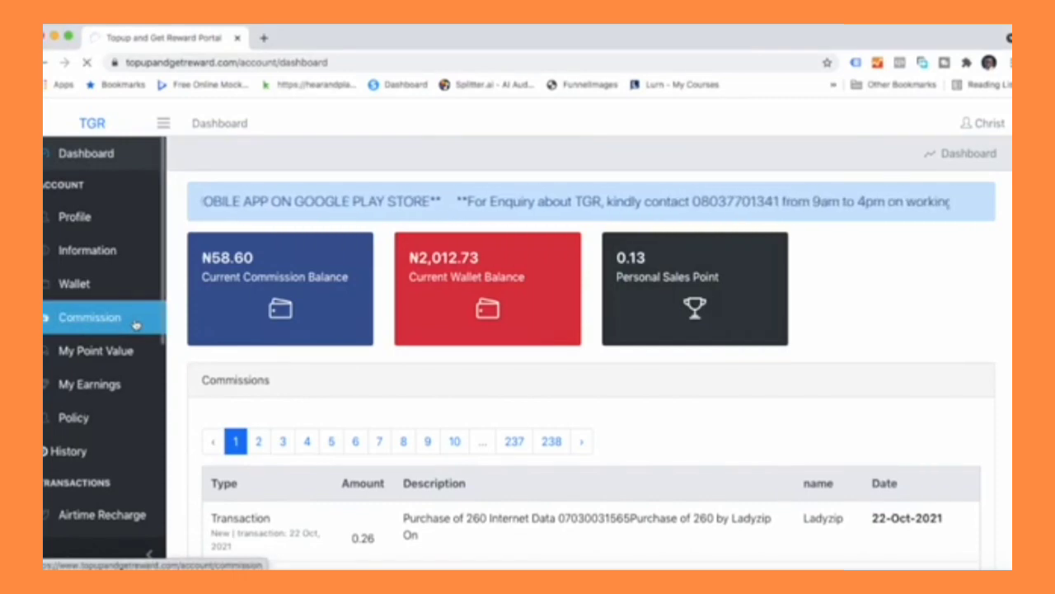
- Go to the Commission page and reveal the actions for the ₦58.60 commission total
{"action": "left_click", "coordinate": [89, 316]}
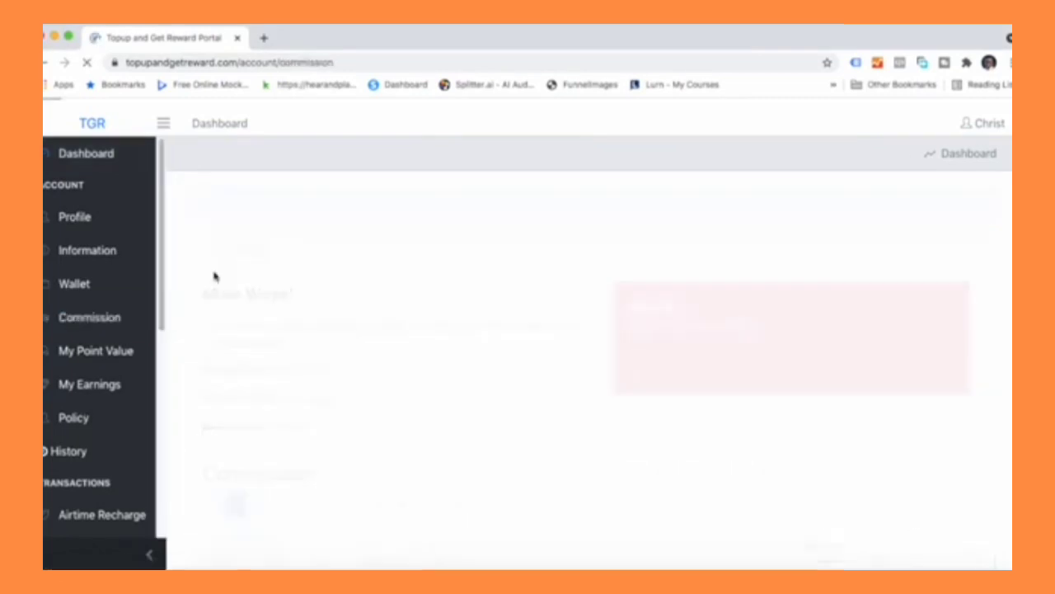
{"action": "left_click", "coordinate": [89, 317]}
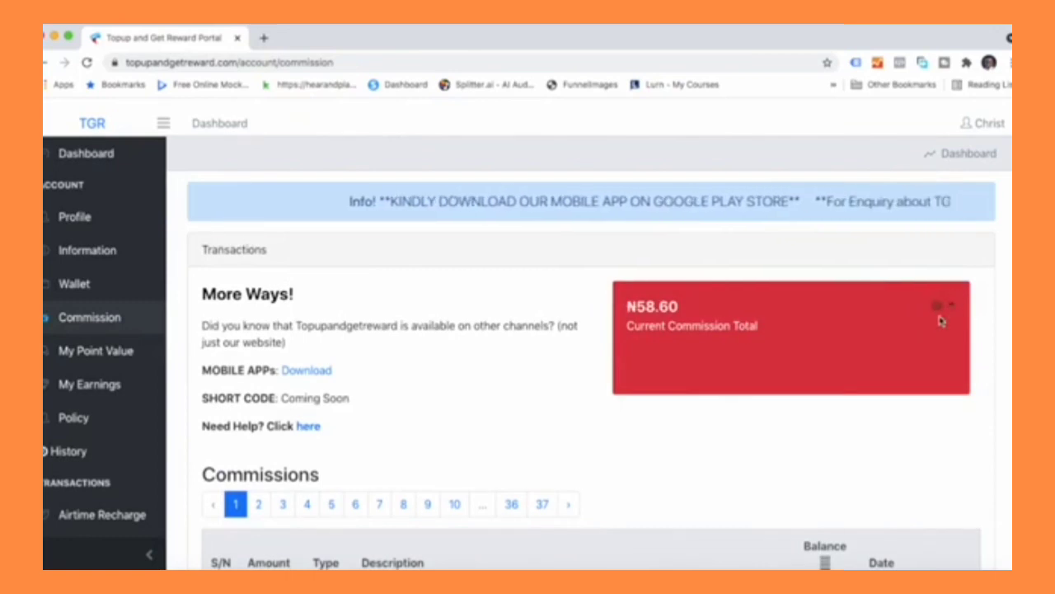
{"action": "left_click", "coordinate": [940, 303]}
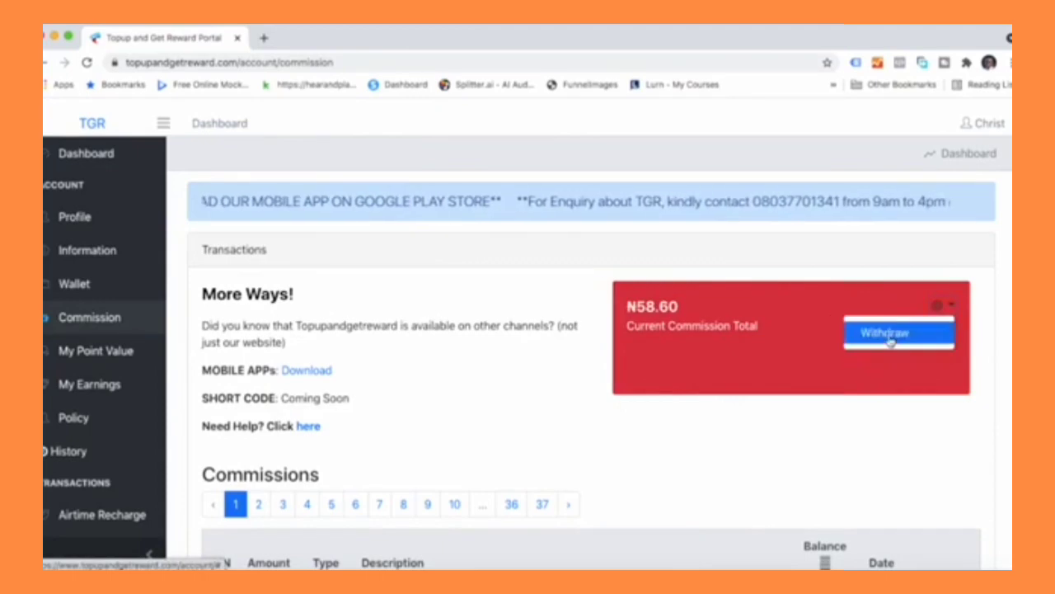
- Withdraw ₦58 of commission to the wallet, leaving a ₦0.60 commission total
{"action": "left_click", "coordinate": [897, 333]}
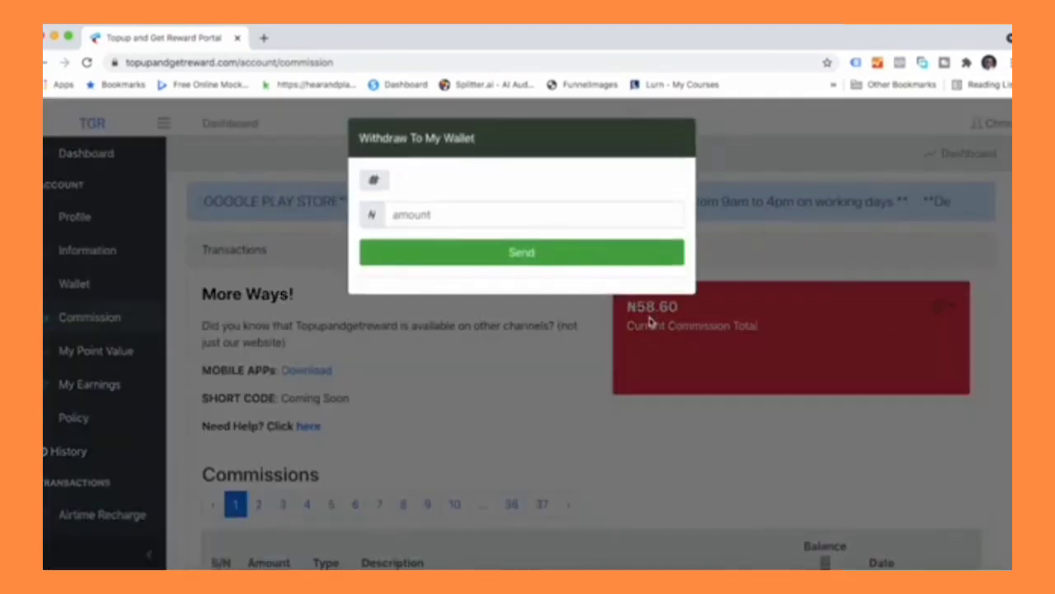
{"action": "left_click", "coordinate": [528, 214]}
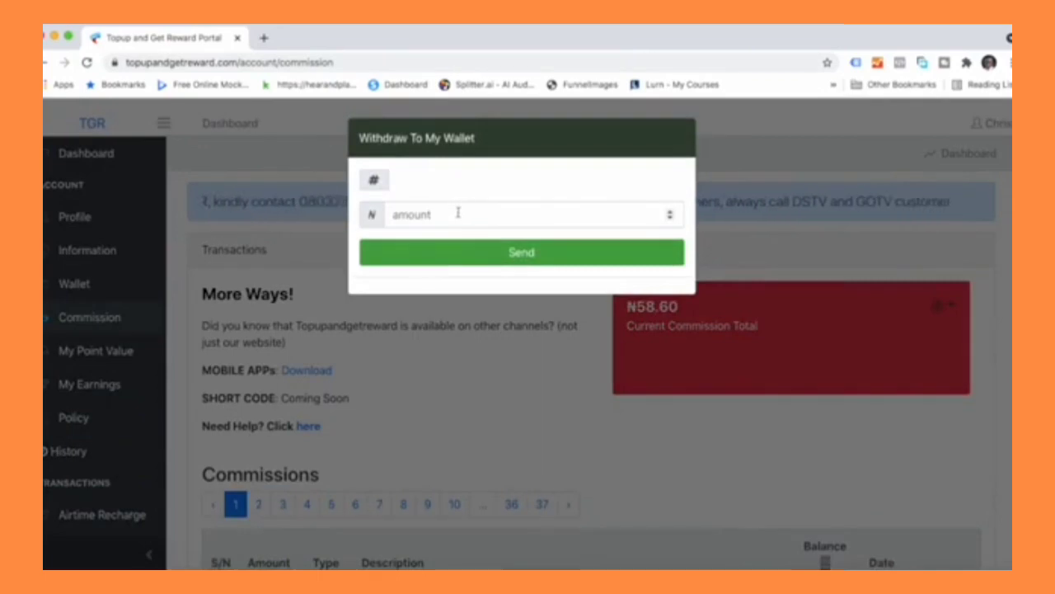
{"action": "type", "text": "5"}
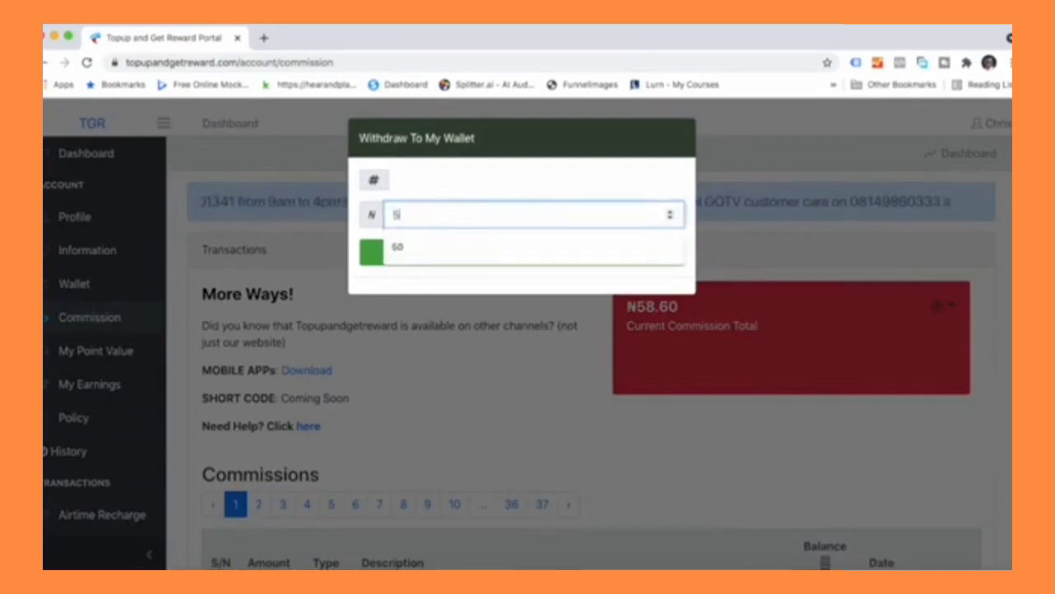
{"action": "type", "text": "58"}
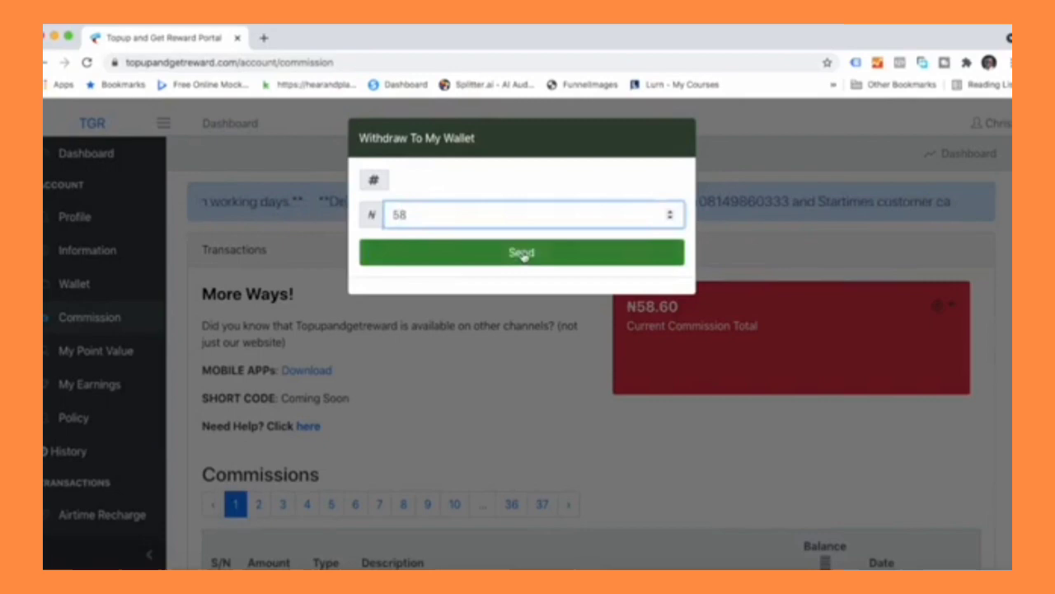
{"action": "left_click", "coordinate": [521, 252]}
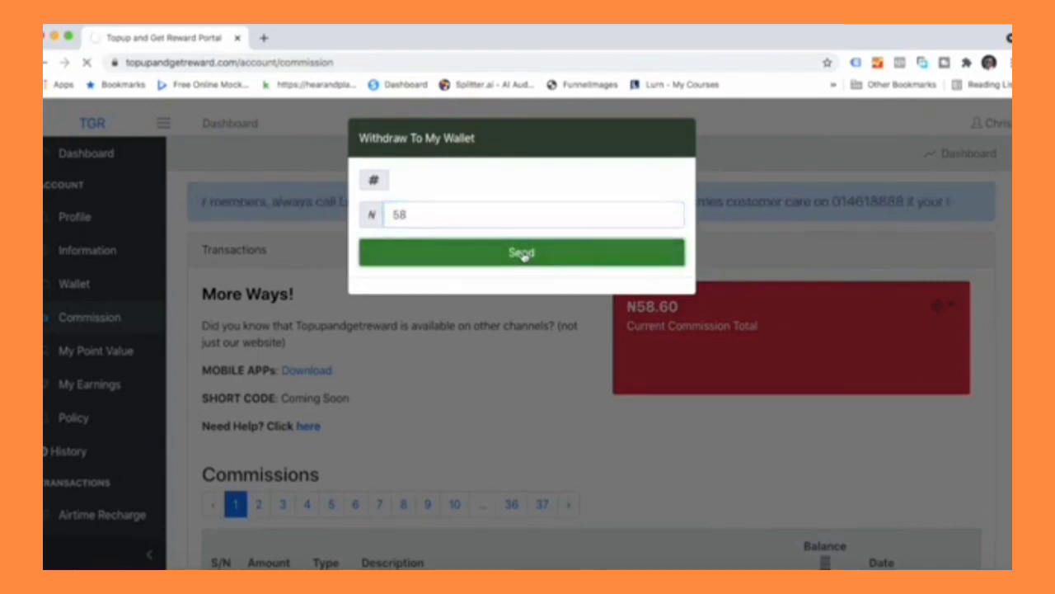
{"action": "left_click", "coordinate": [521, 252]}
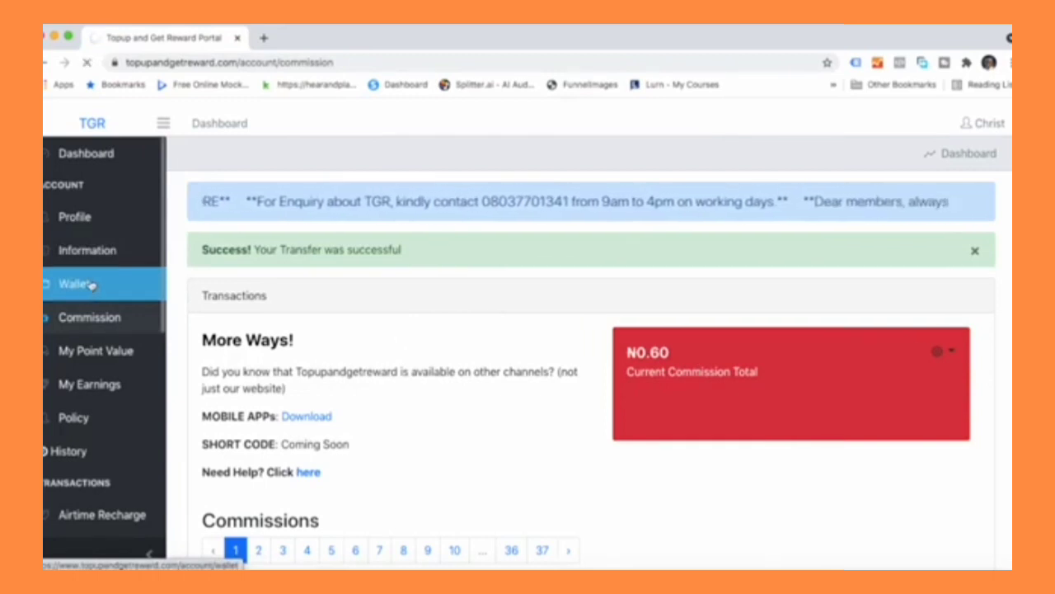
- Go to the Wallet page and reveal the actions for the ₦2,070.73 balance
{"action": "left_click", "coordinate": [73, 283]}
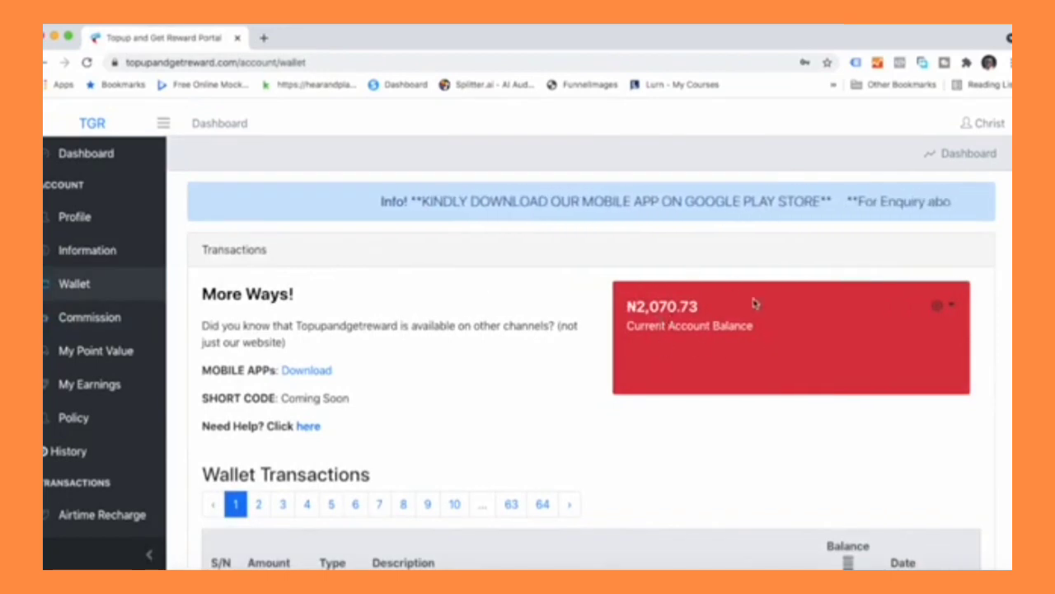
{"action": "mouse_move", "coordinate": [762, 376]}
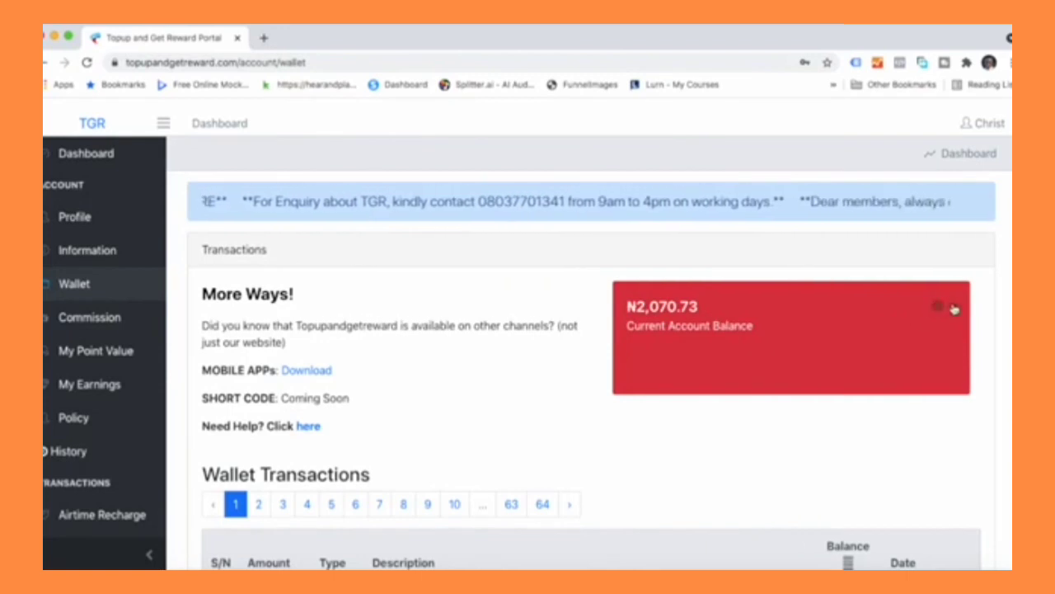
{"action": "left_click", "coordinate": [940, 305]}
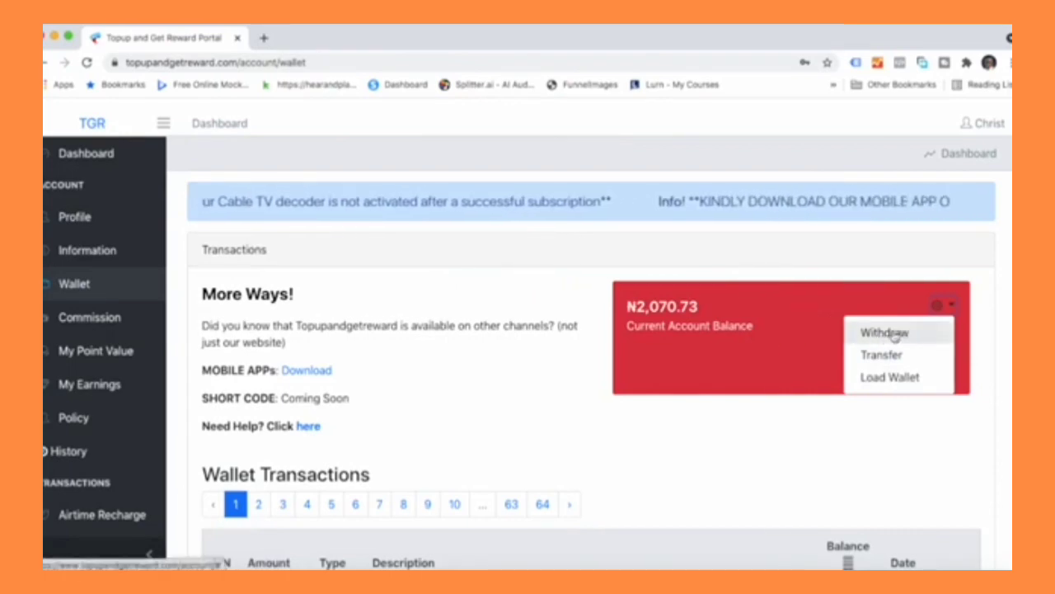
- Fill the wallet withdrawal form with Savings account type and a 1000 amount
{"action": "left_click", "coordinate": [880, 355]}
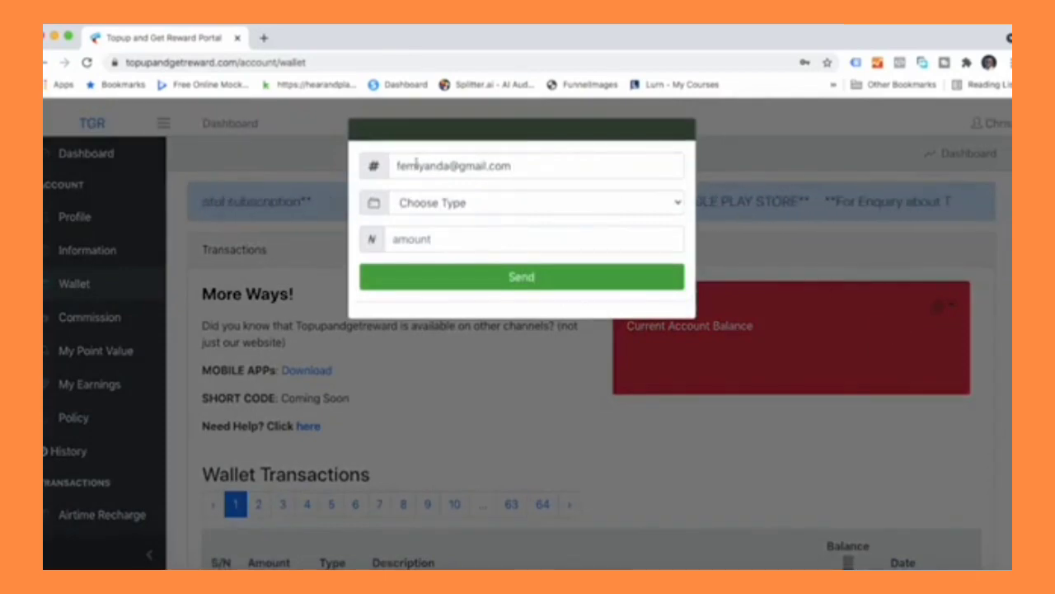
{"action": "mouse_move", "coordinate": [479, 149]}
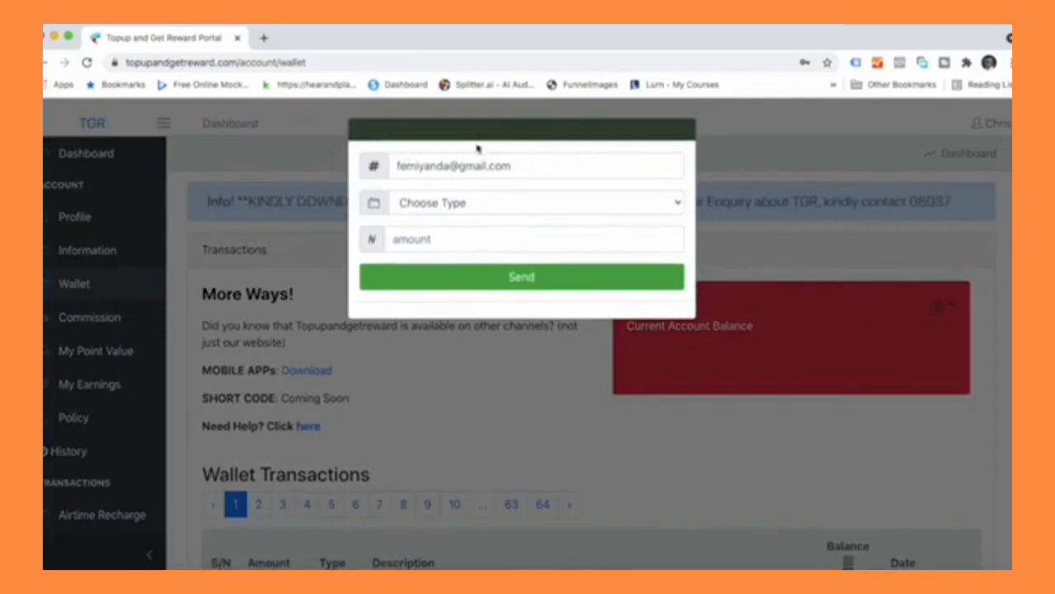
{"action": "left_click", "coordinate": [534, 202]}
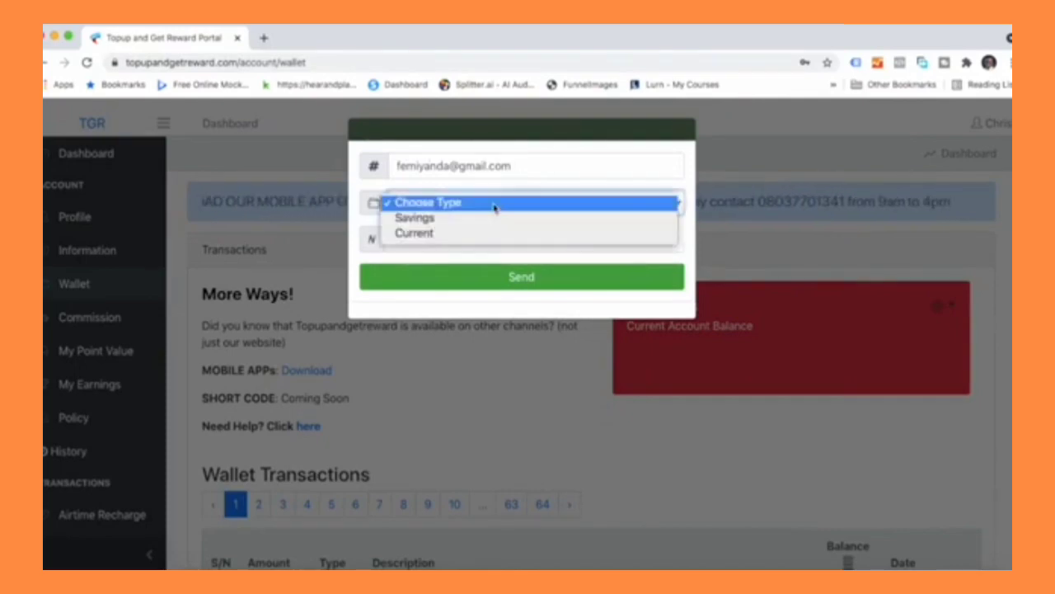
{"action": "mouse_move", "coordinate": [482, 239]}
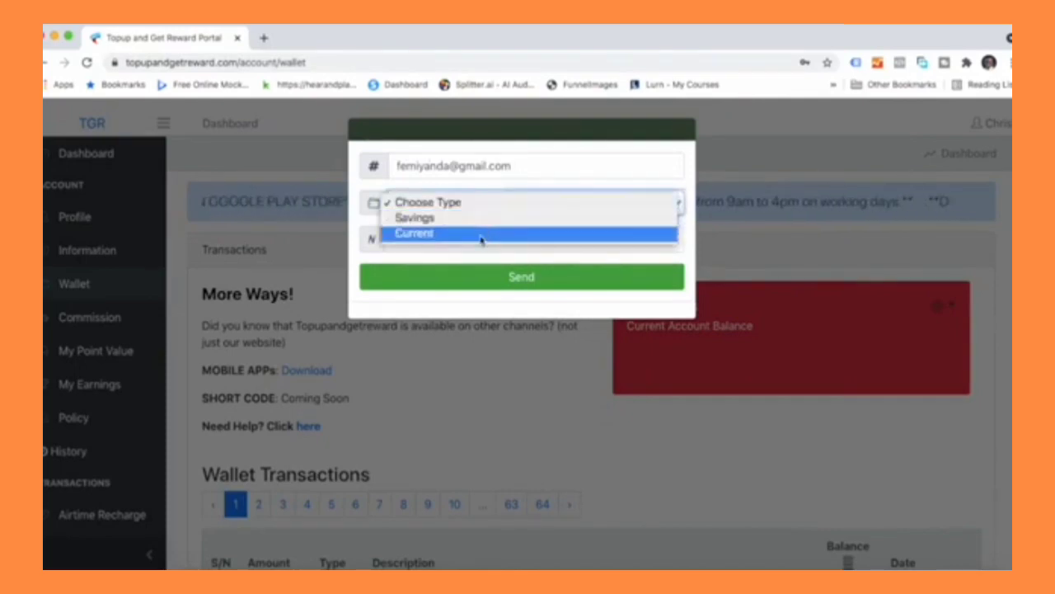
{"action": "mouse_move", "coordinate": [478, 218]}
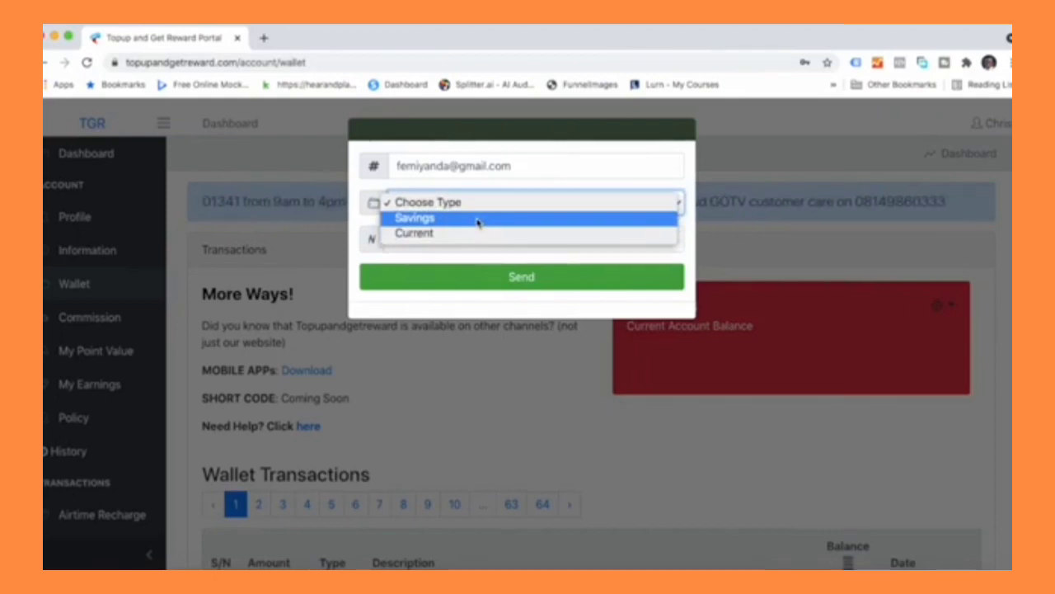
{"action": "left_click", "coordinate": [414, 217]}
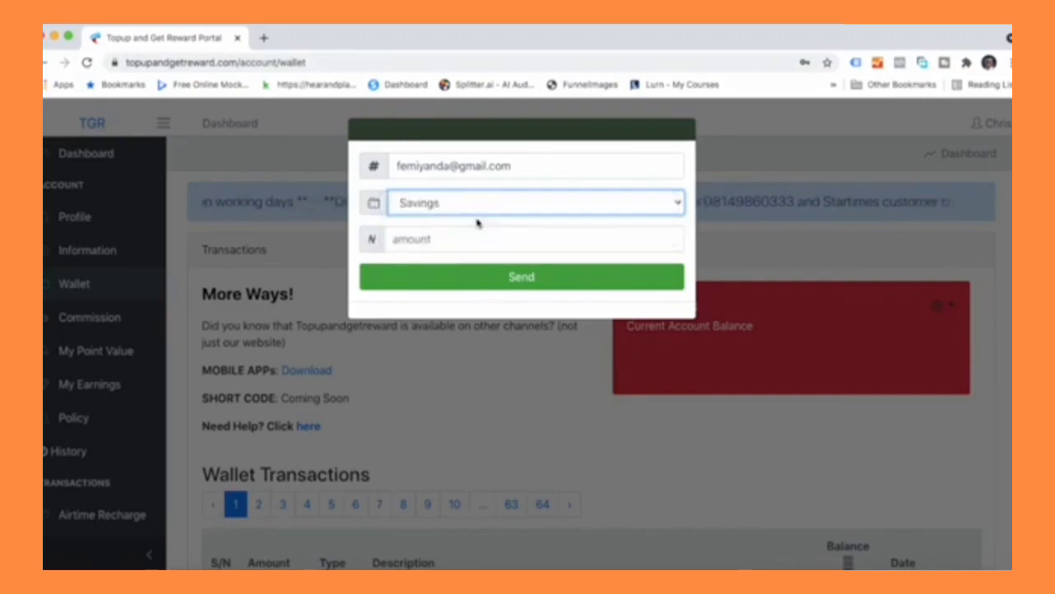
{"action": "left_click", "coordinate": [519, 239]}
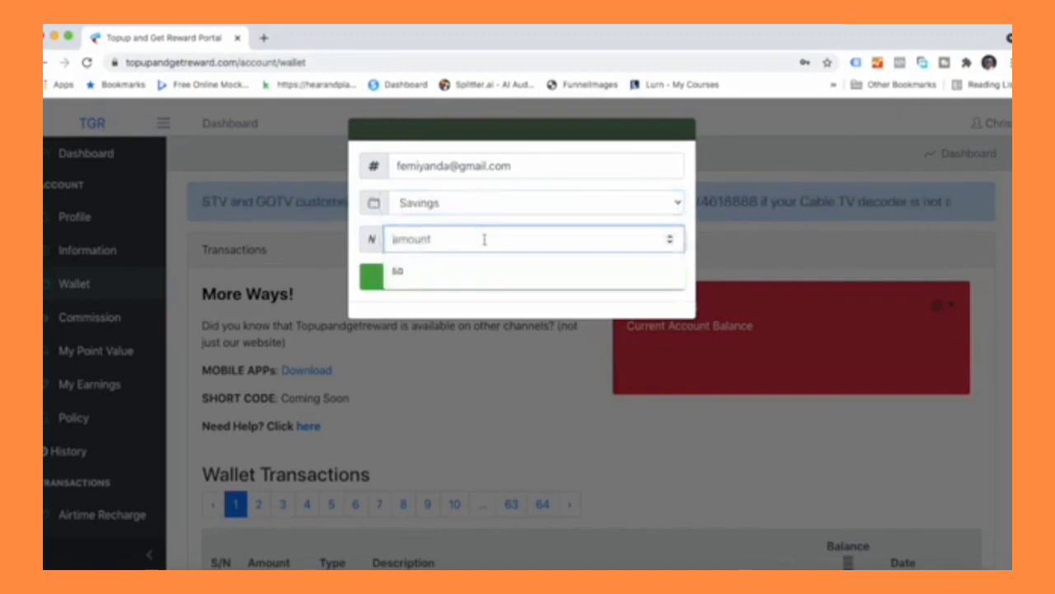
{"action": "type", "text": "1000"}
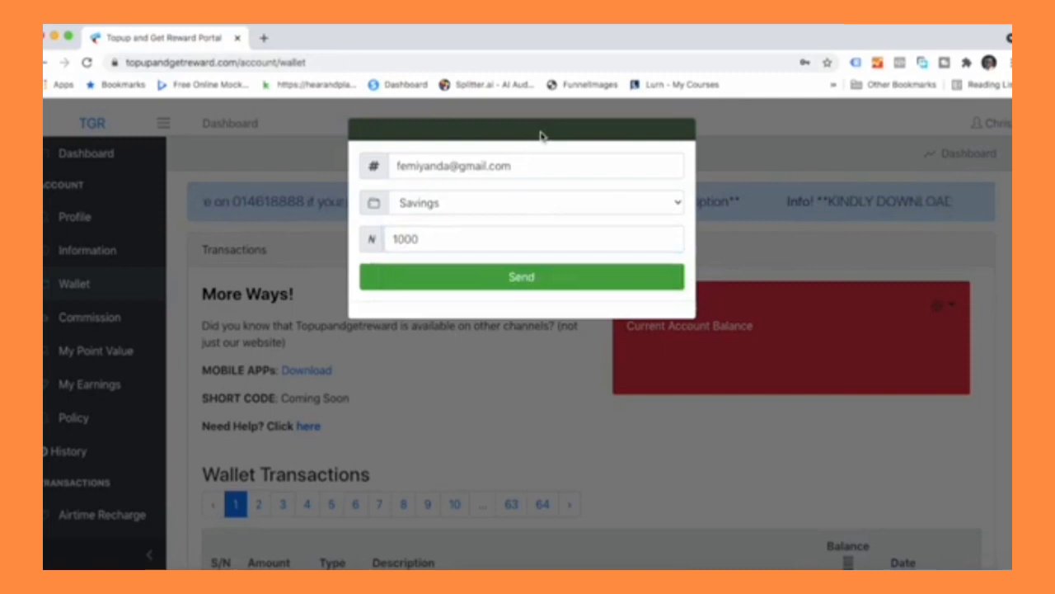
{"action": "left_click", "coordinate": [521, 277]}
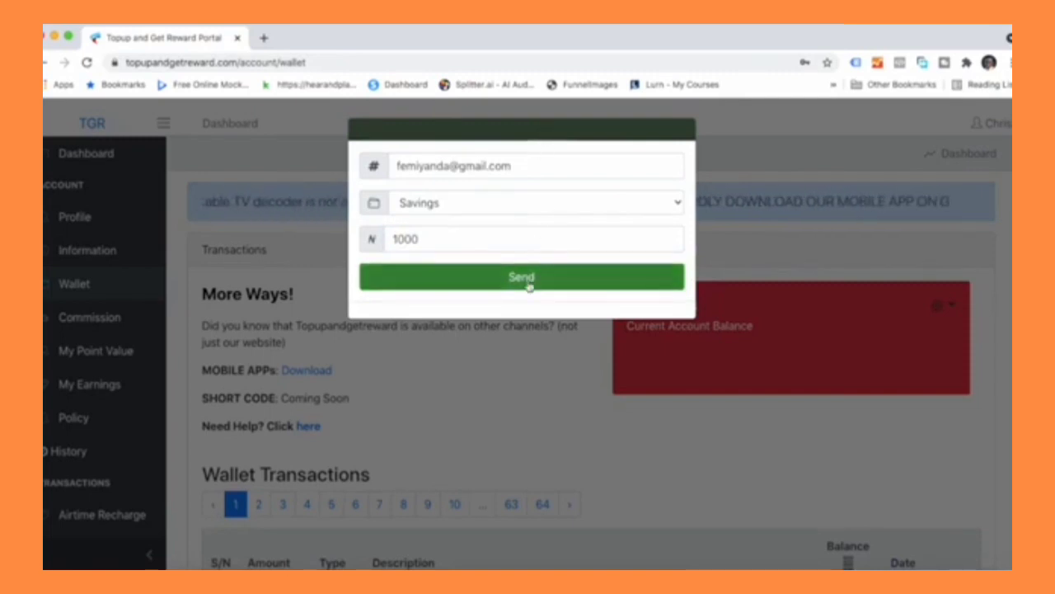
- Send the ₦1,000 withdrawal to savings and acknowledge success, leaving ₦970.73 in the wallet
{"action": "left_click", "coordinate": [521, 277]}
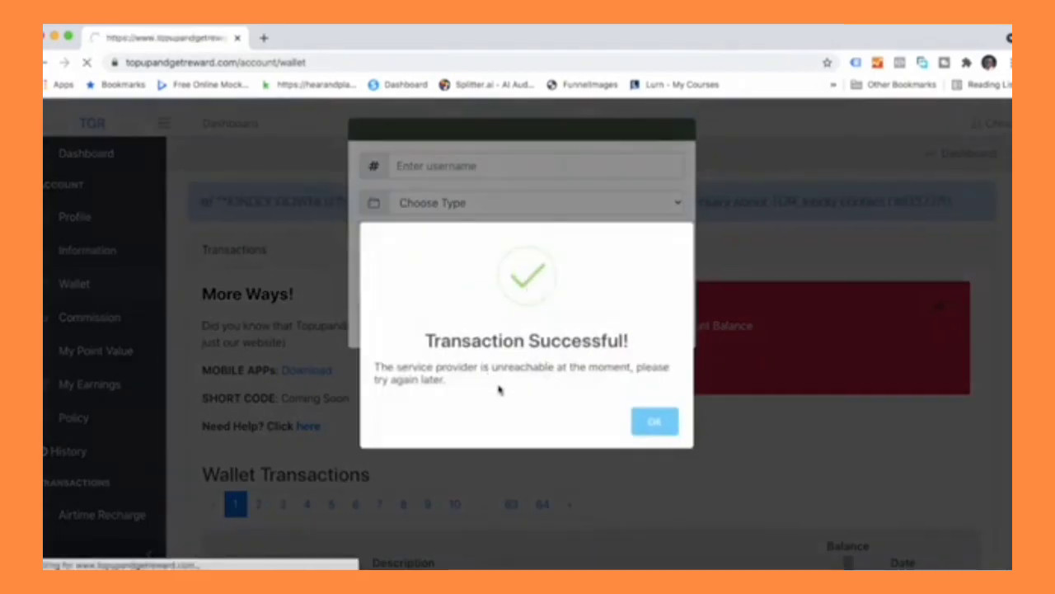
{"action": "left_click", "coordinate": [655, 420]}
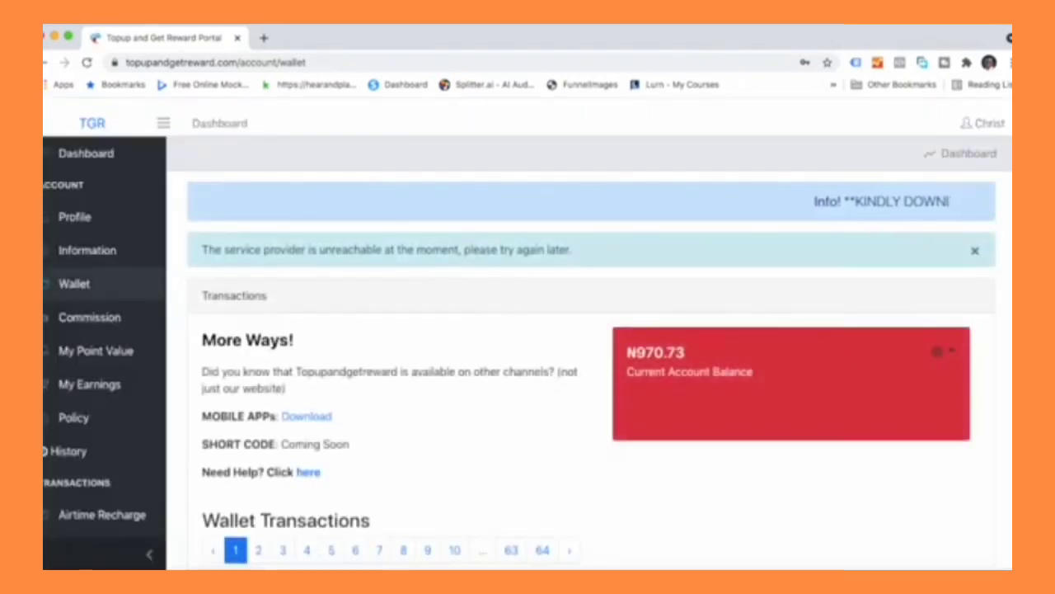